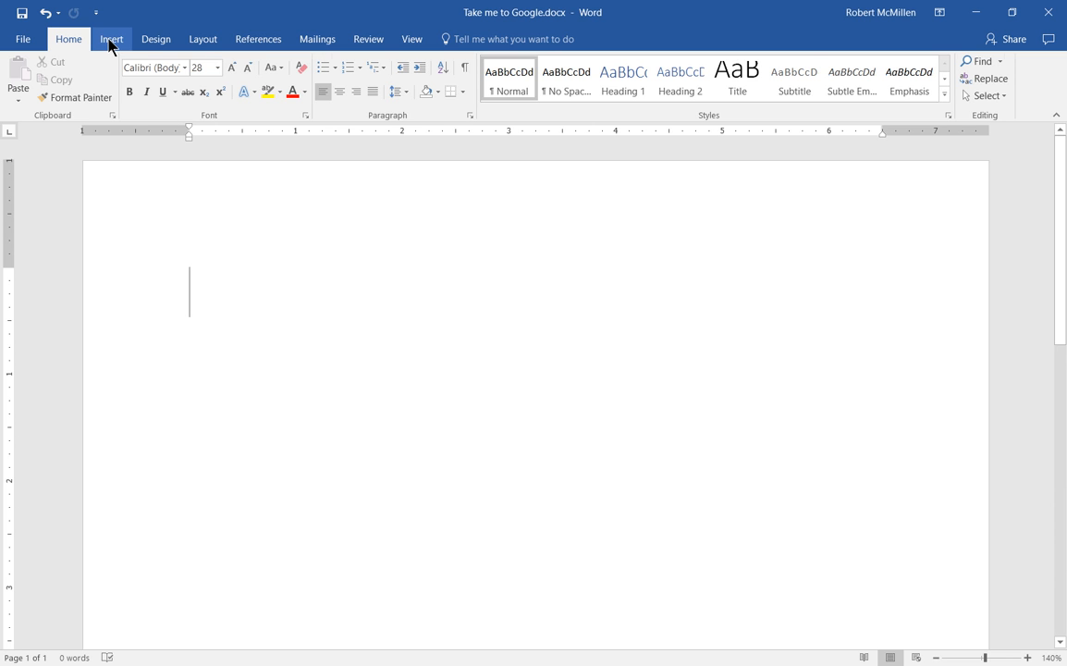
# - Browse Word's built-in footer gallery from Insert, including Blank, Austin and Banded designs
pyautogui.click(111, 38)
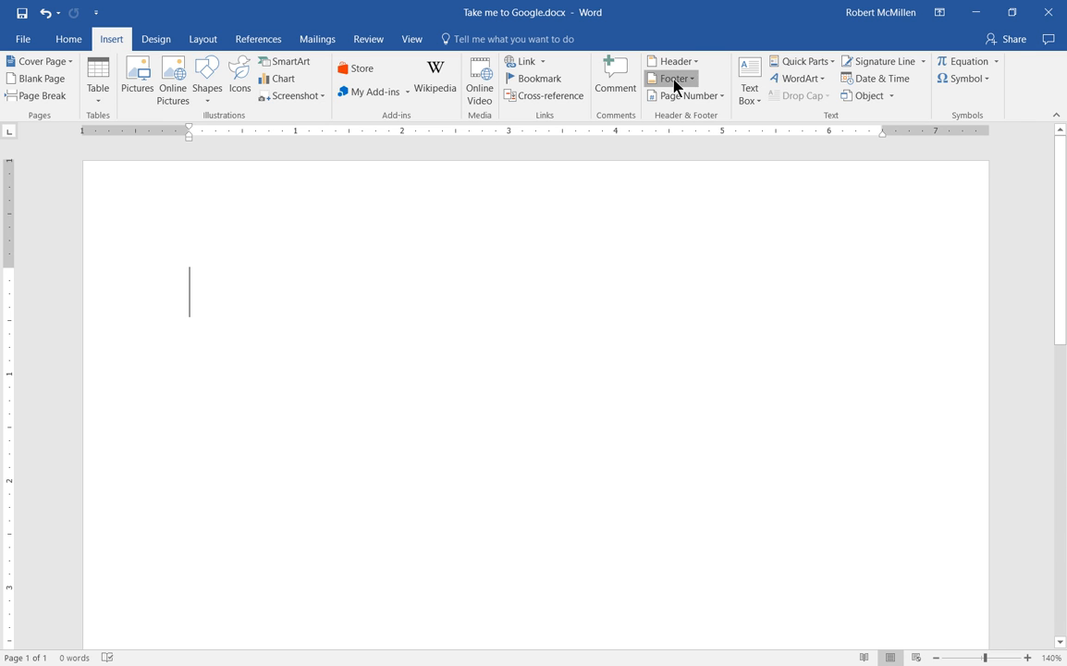
pyautogui.click(673, 78)
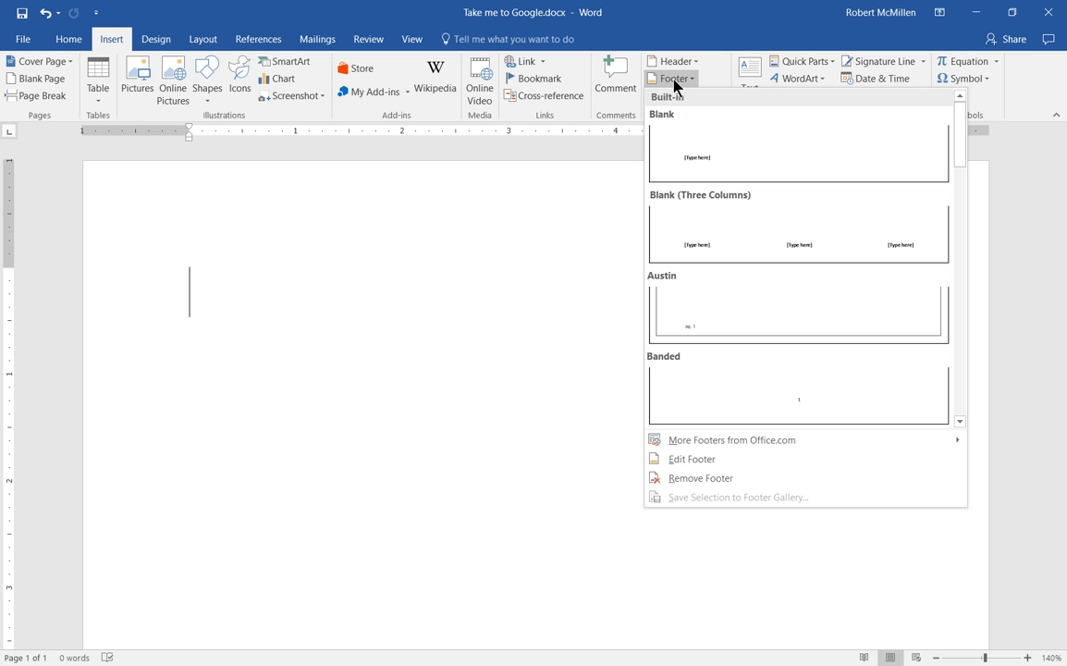
pyautogui.moveTo(743, 156)
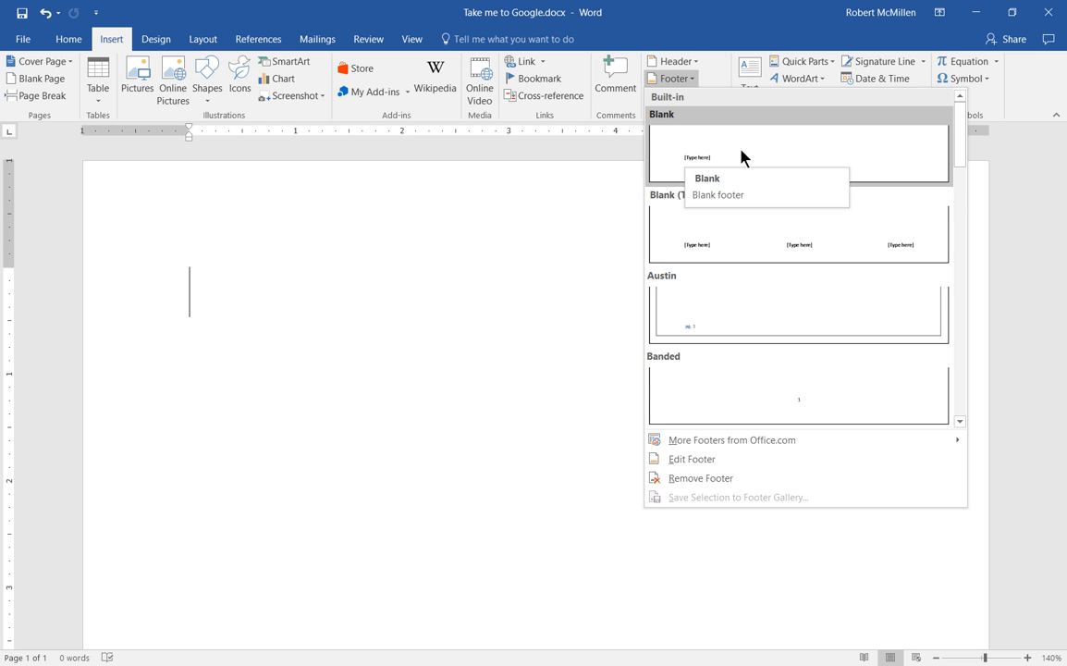
pyautogui.moveTo(736, 240)
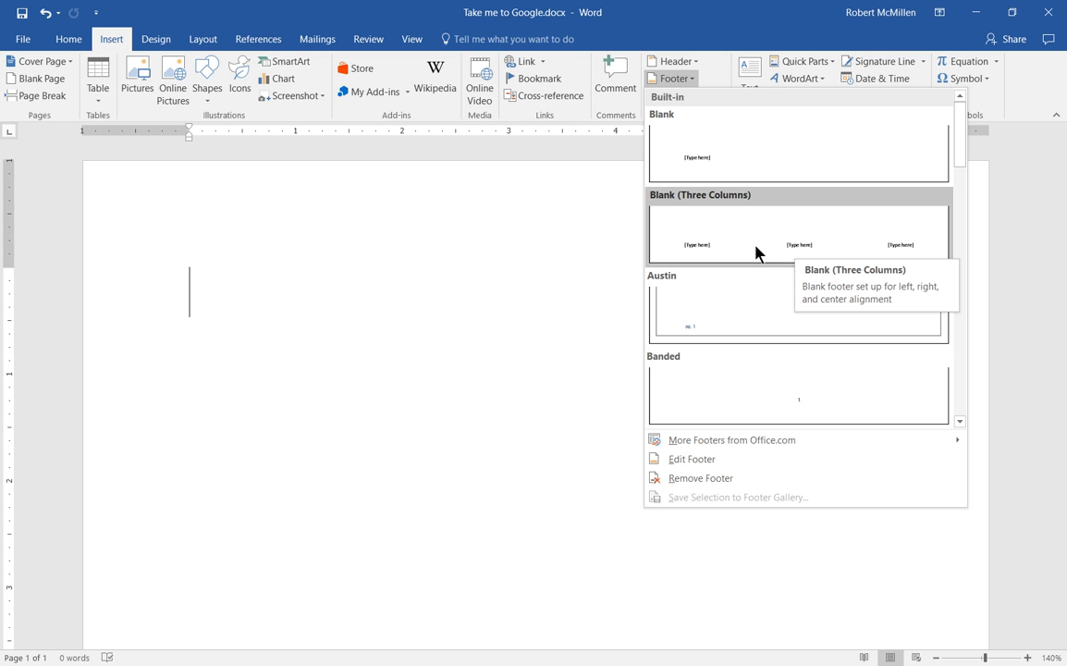
pyautogui.moveTo(713, 255)
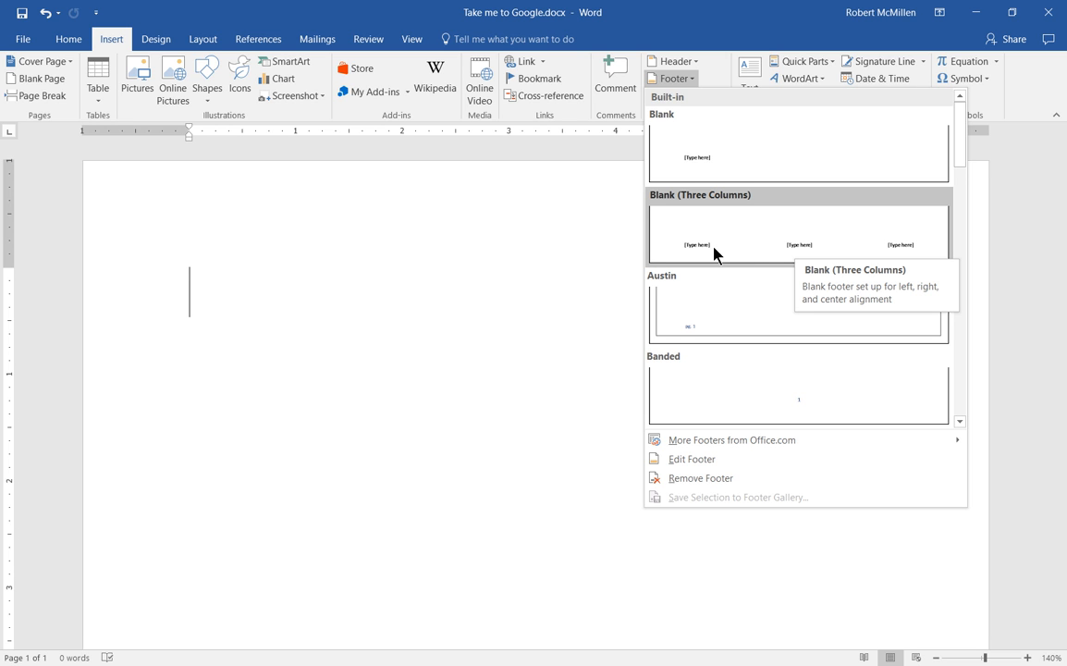
pyautogui.moveTo(791, 257)
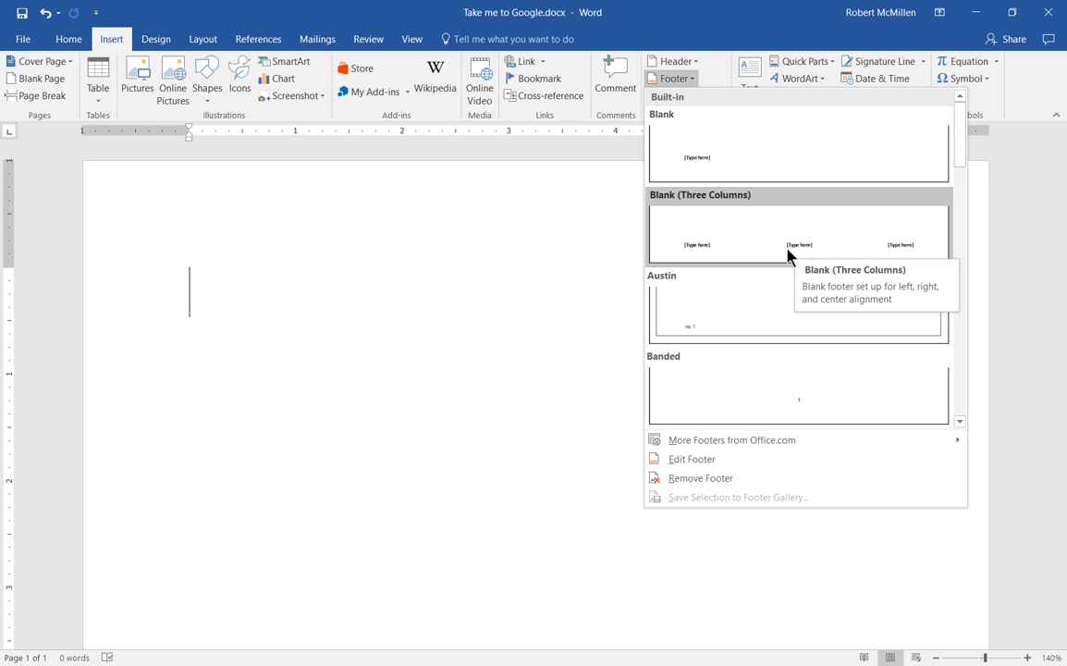
pyautogui.moveTo(764, 400)
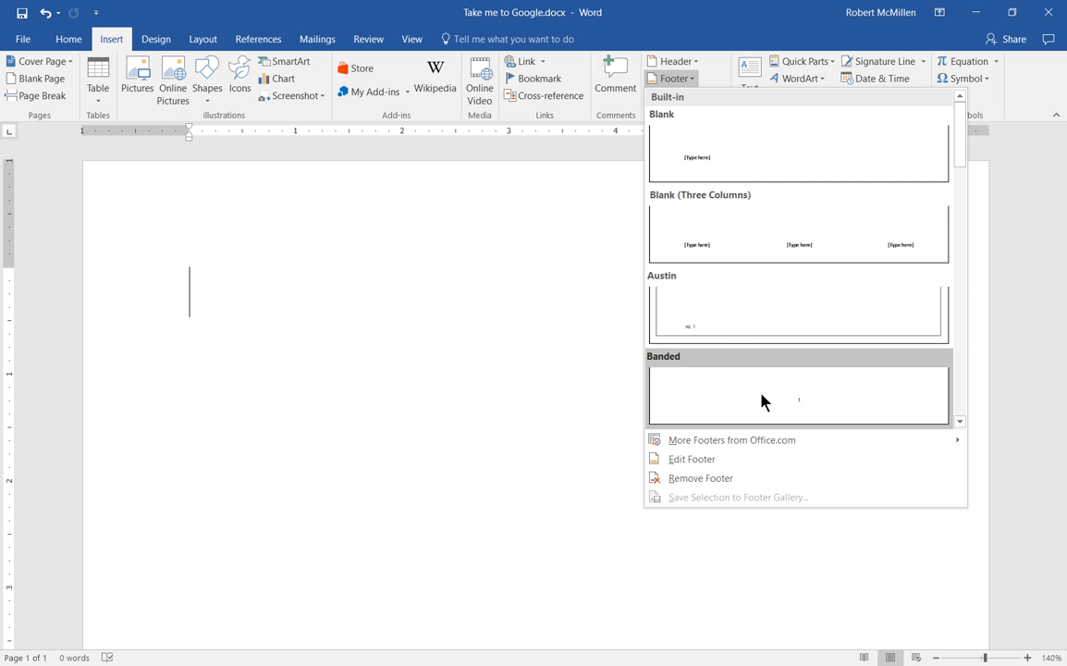
pyautogui.scroll(-3)
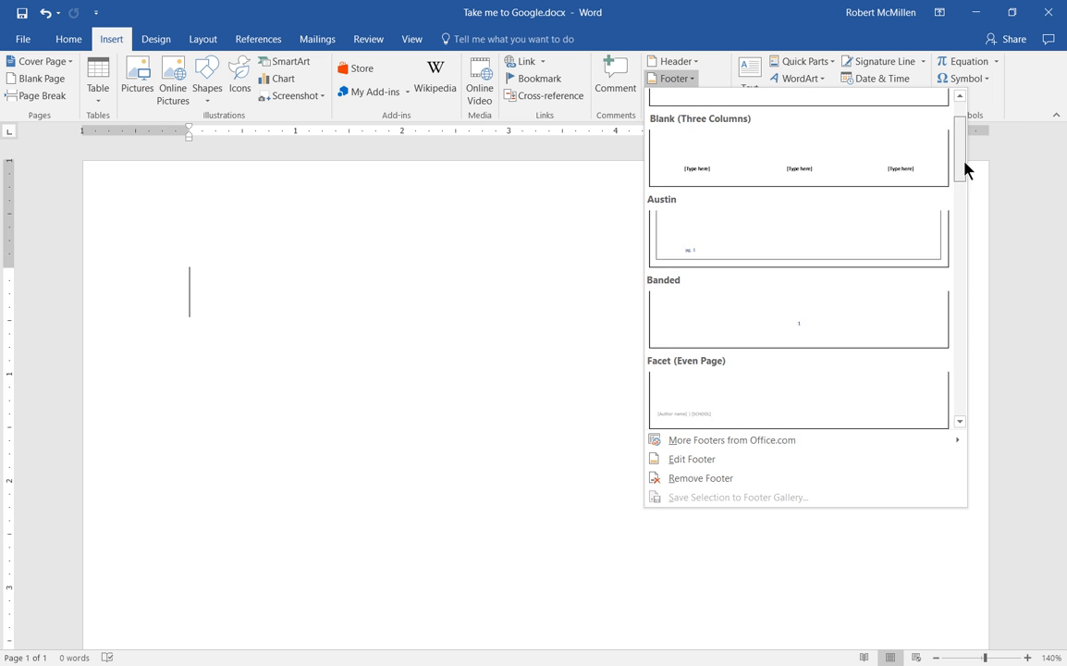
pyautogui.scroll(-3)
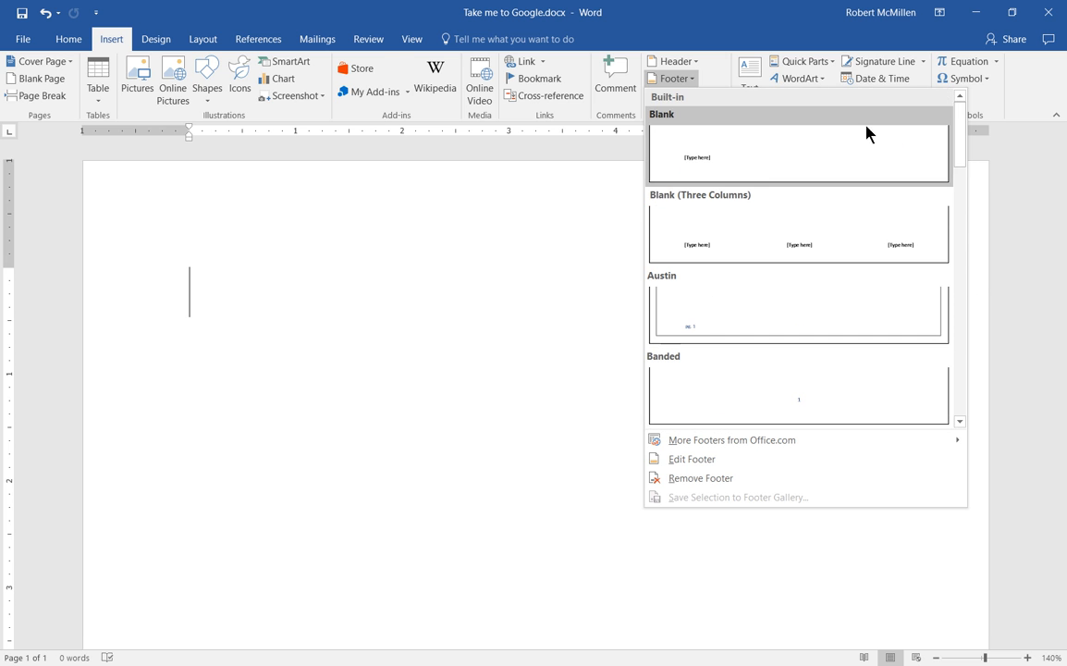
# - Insert the Blank footer and make its placeholder read 'Test Footer'
pyautogui.click(799, 151)
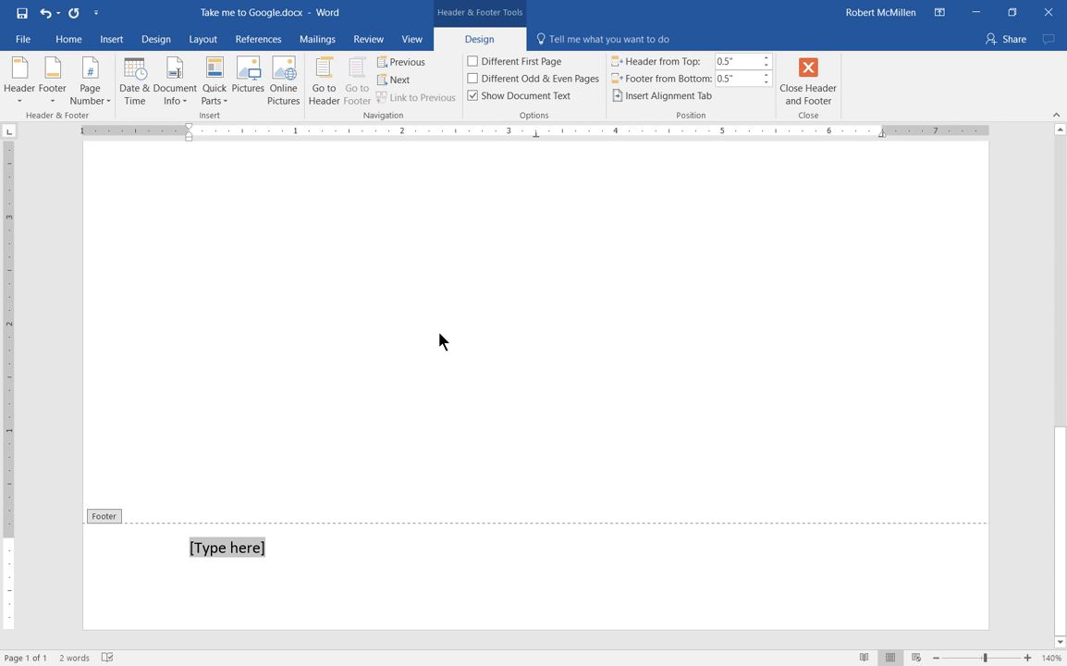
pyautogui.write('Test Footer')
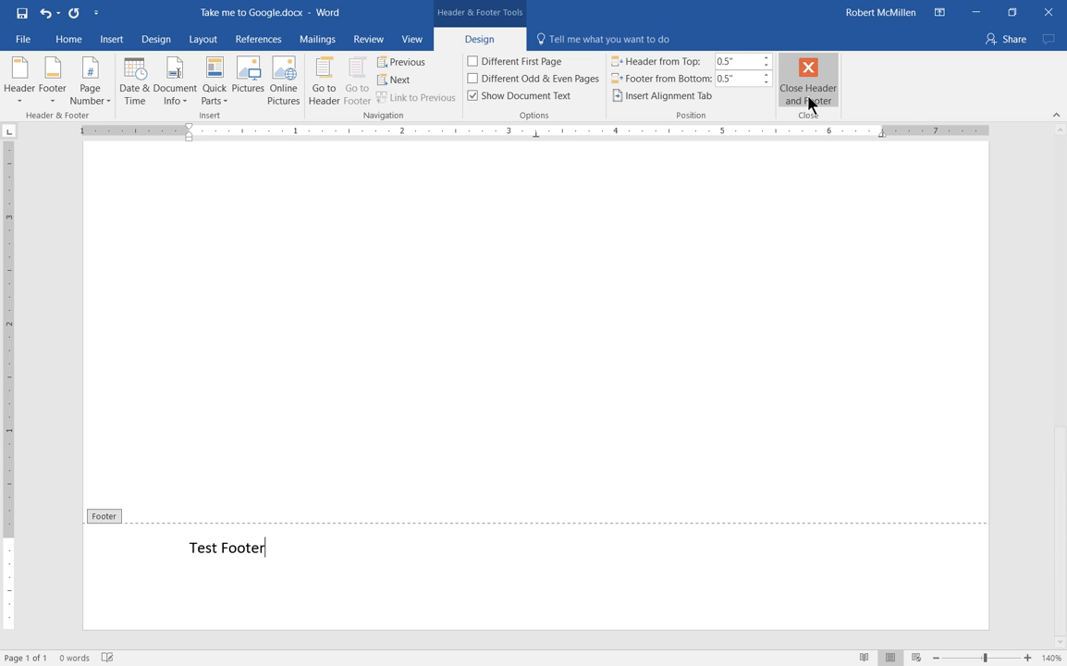
pyautogui.moveTo(806, 78)
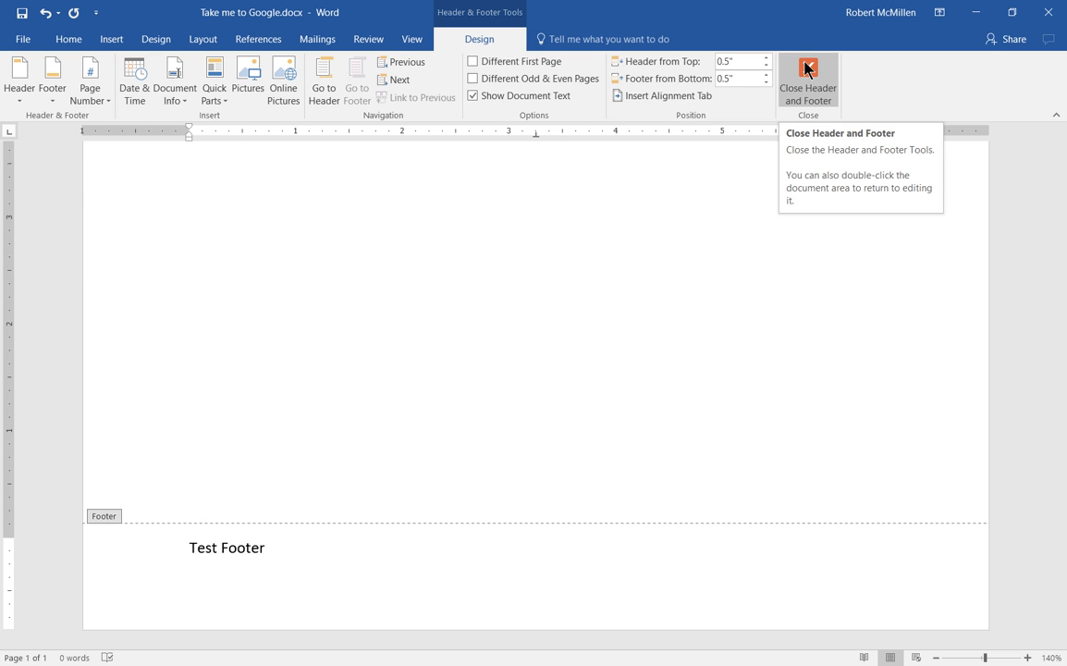
# - Close footer editing and check 'Test Footer' at the bottom of the document pages
pyautogui.click(806, 81)
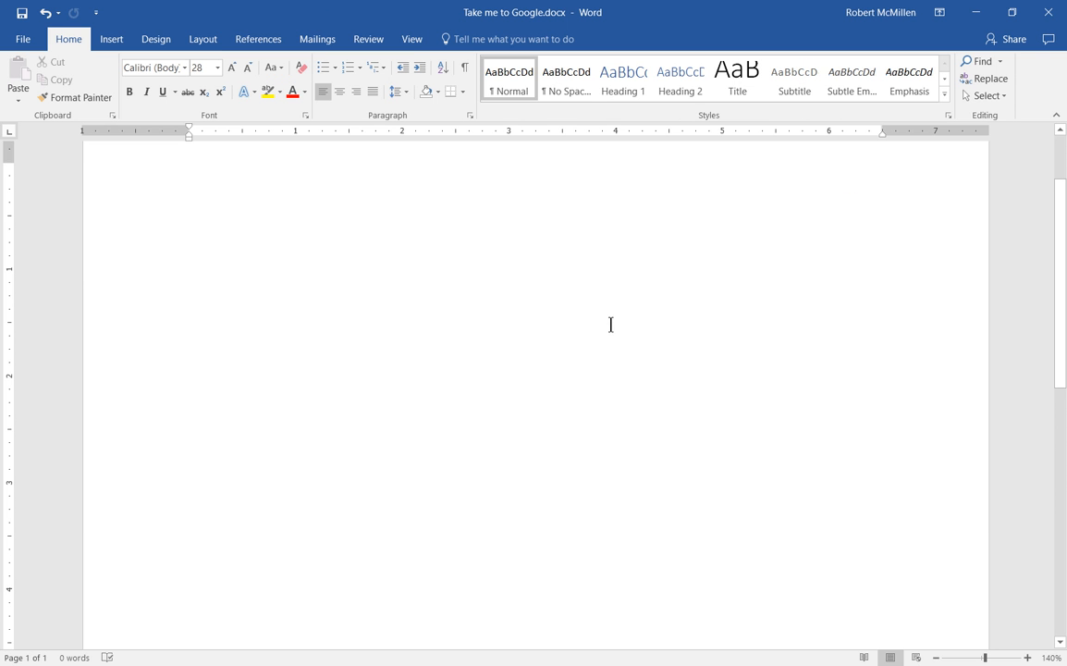
pyautogui.scroll(-3)
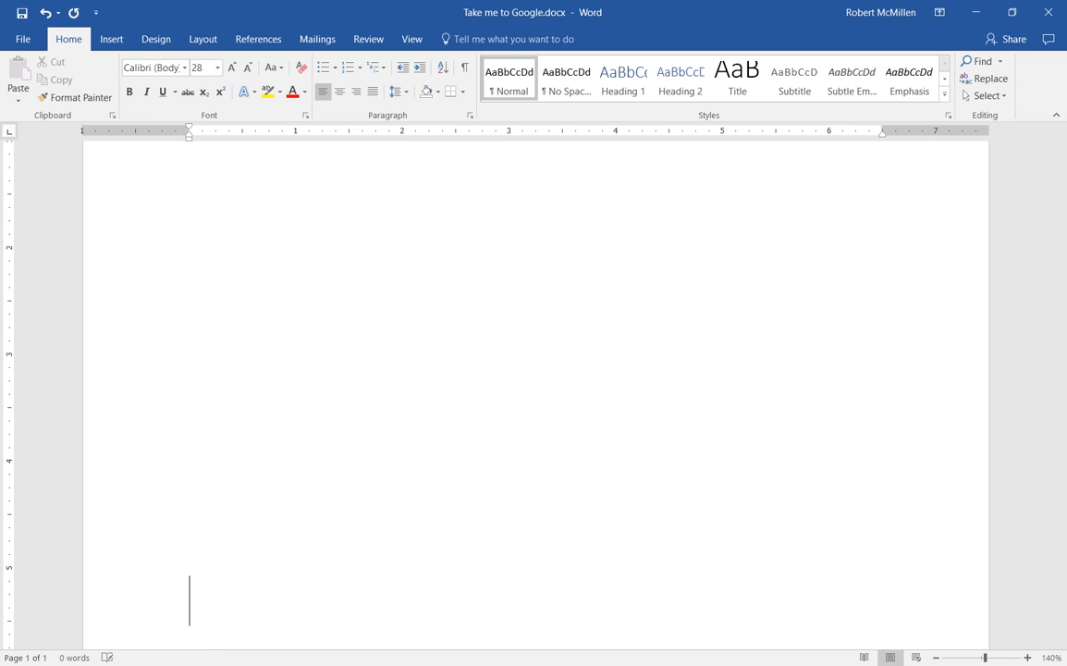
pyautogui.scroll(-3)
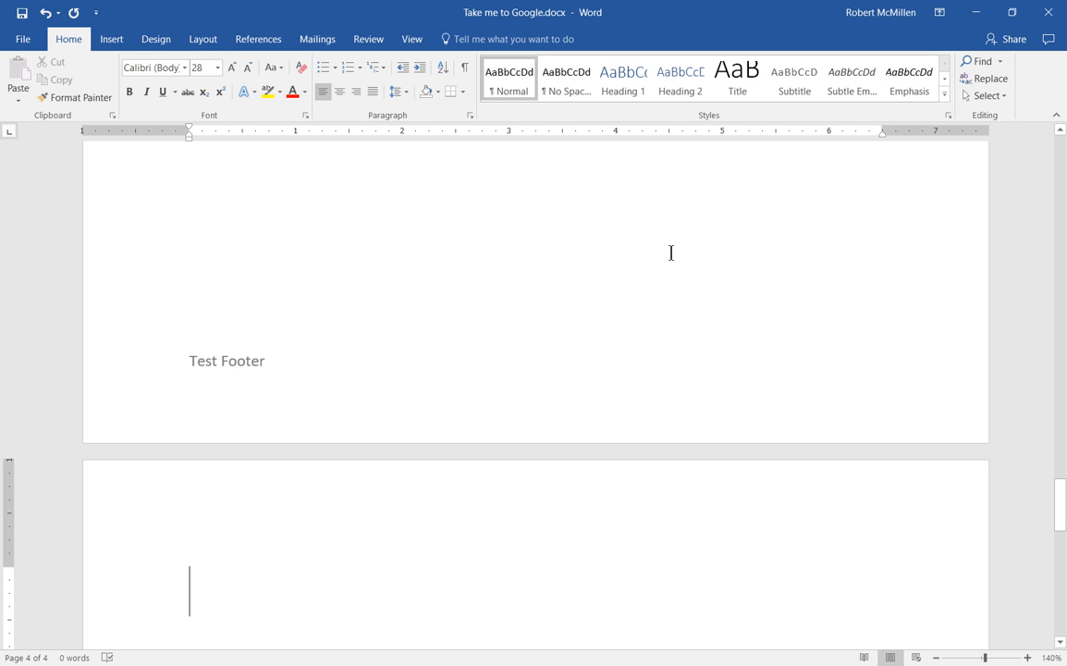
pyautogui.moveTo(699, 326)
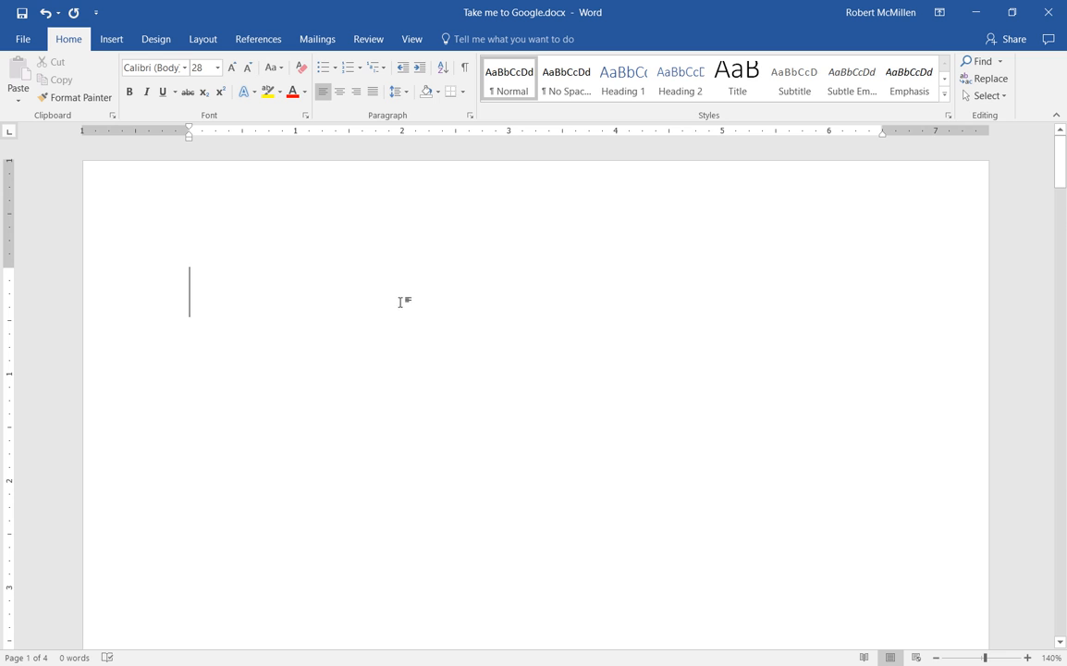
pyautogui.moveTo(403, 296)
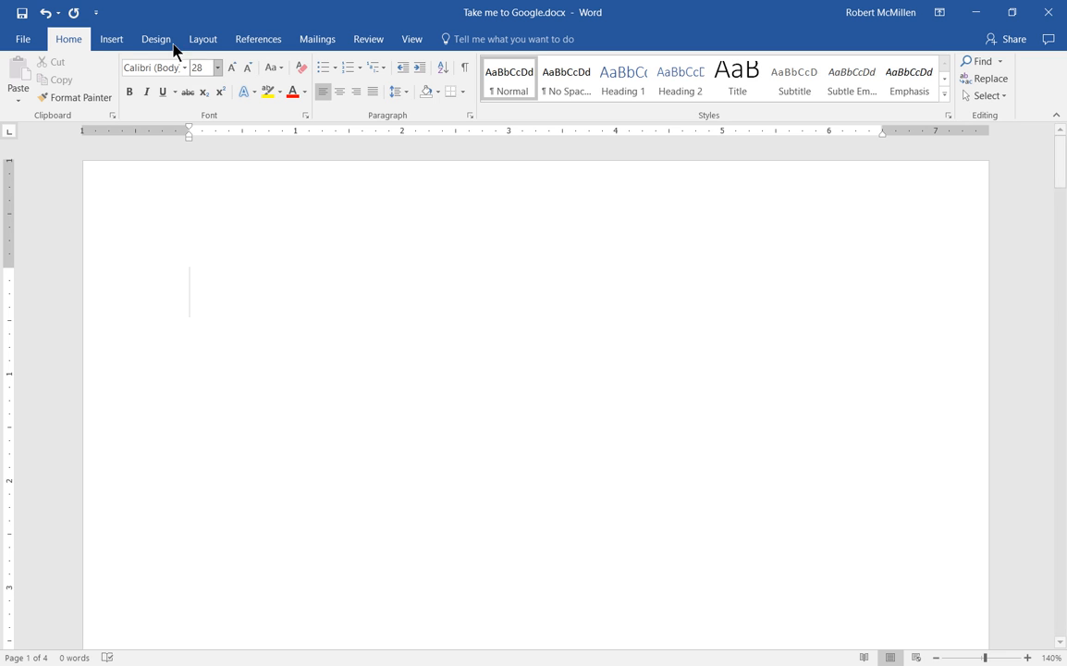
# - Reopen the footer via Edit Footer and extend its text to 'Test Footer Here'
pyautogui.click(110, 39)
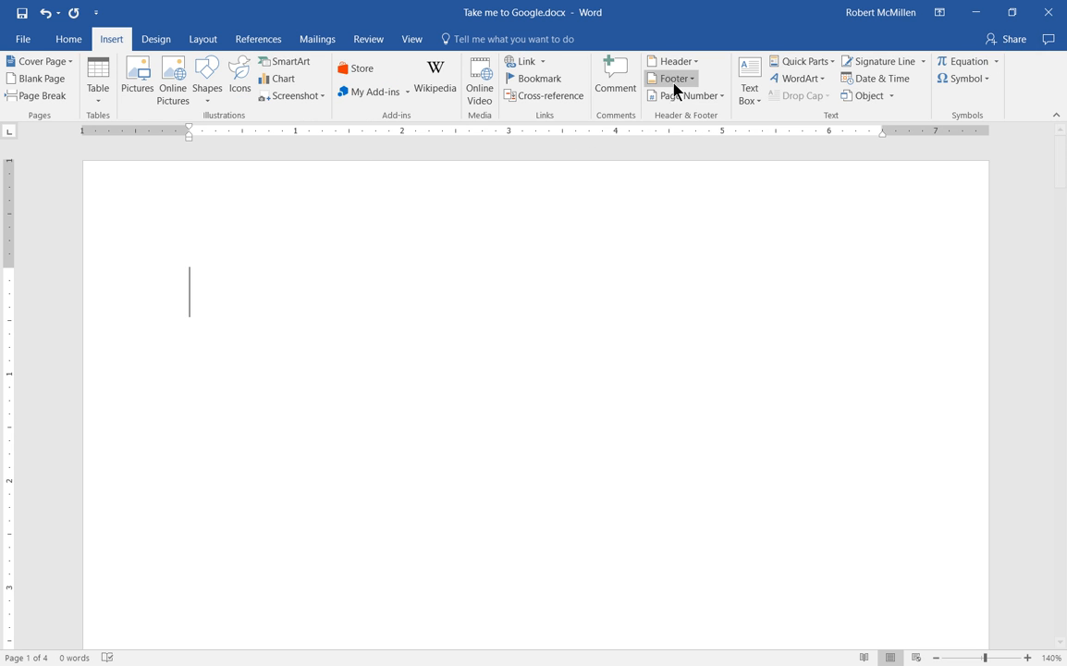
pyautogui.click(673, 78)
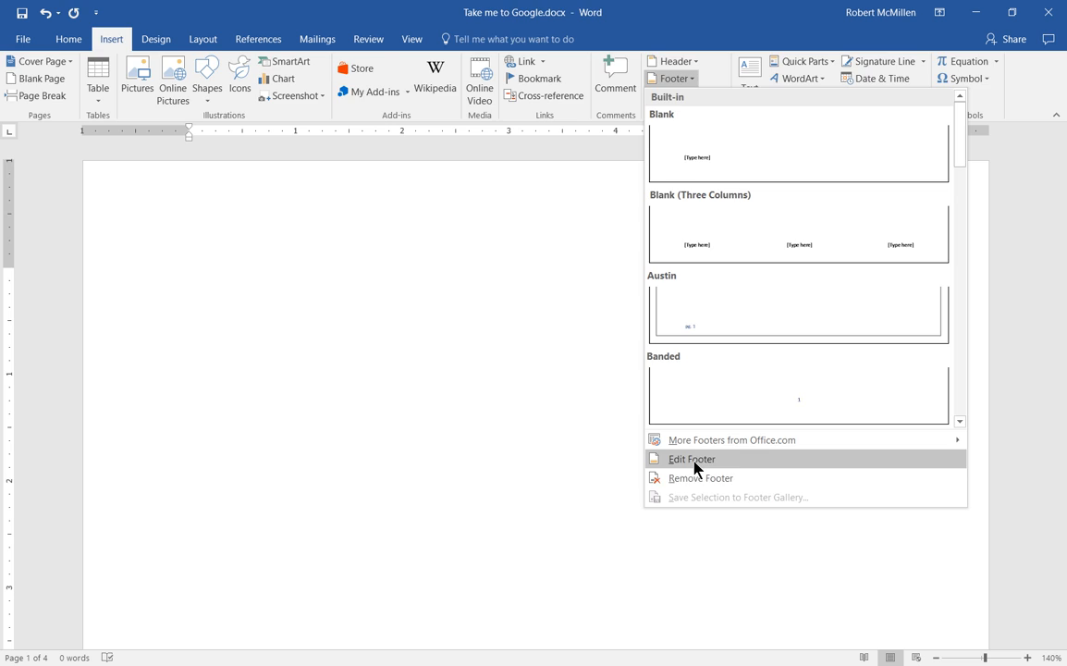
pyautogui.click(692, 458)
pyautogui.write('Test Footer')
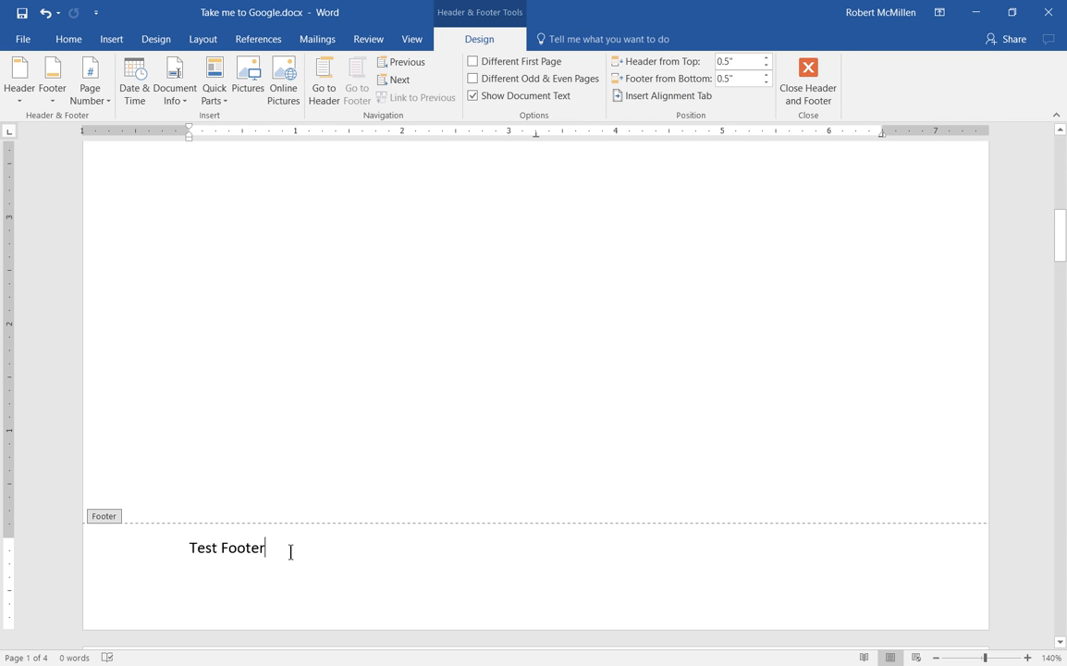
pyautogui.write('H')
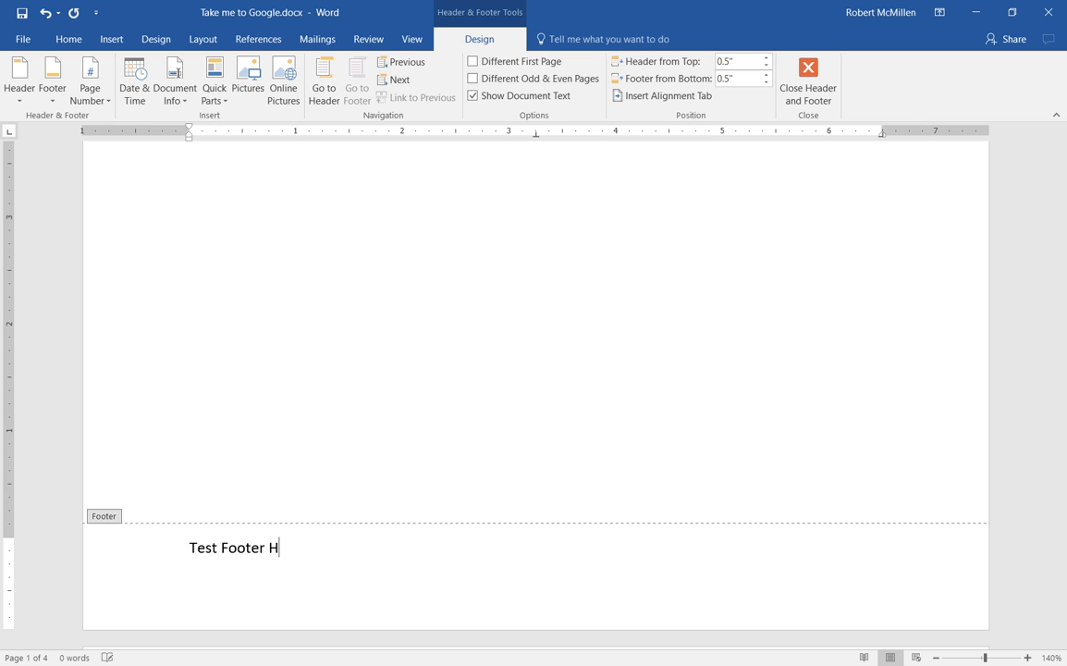
pyautogui.write('ere')
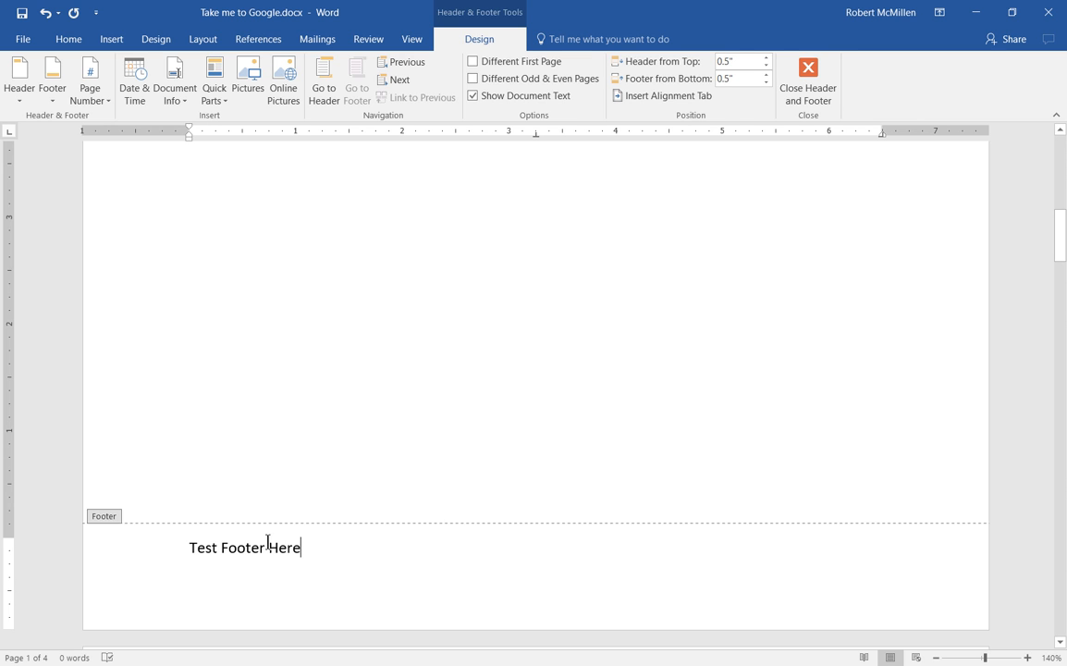
# - Make the footer text 'Test Footer Here' brown and bold from the mini toolbar
pyautogui.doubleClick(244, 548)
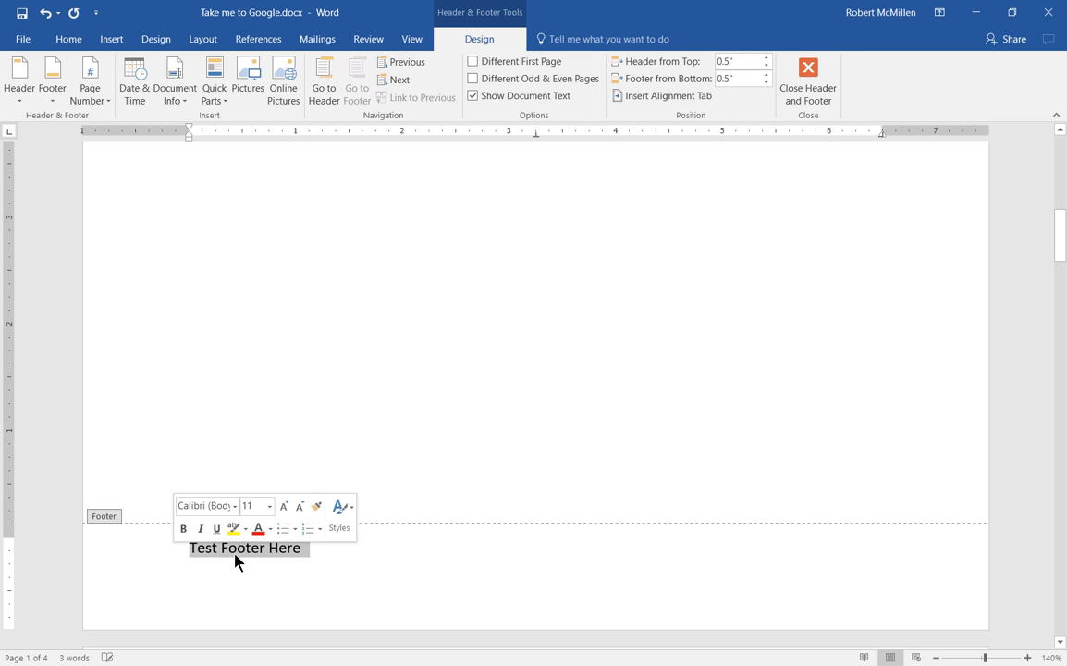
pyautogui.click(268, 529)
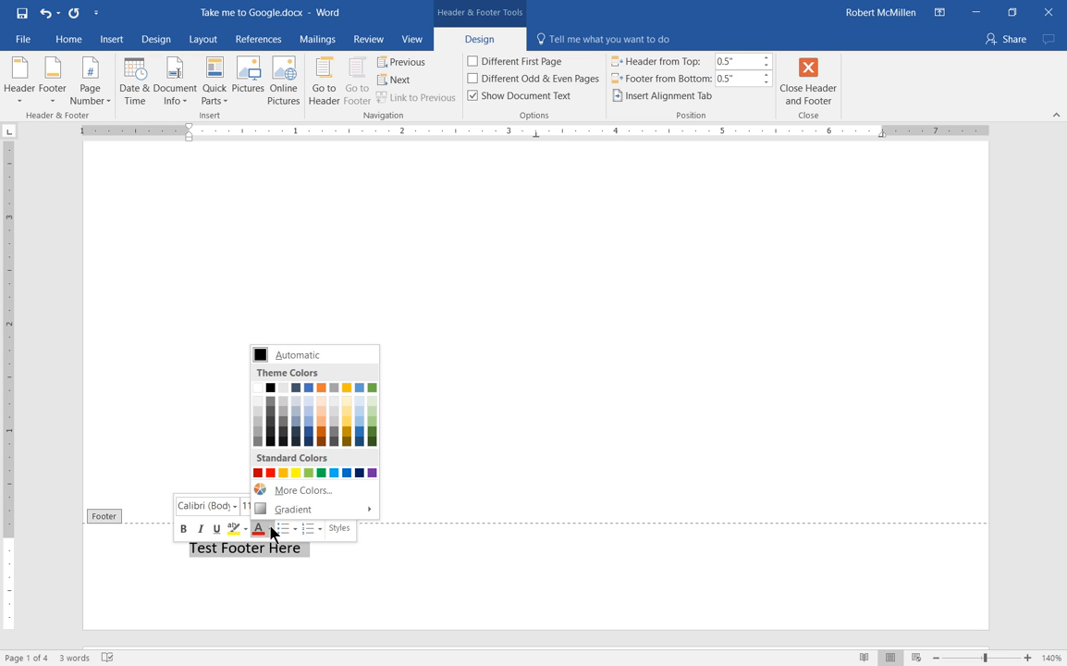
pyautogui.click(322, 440)
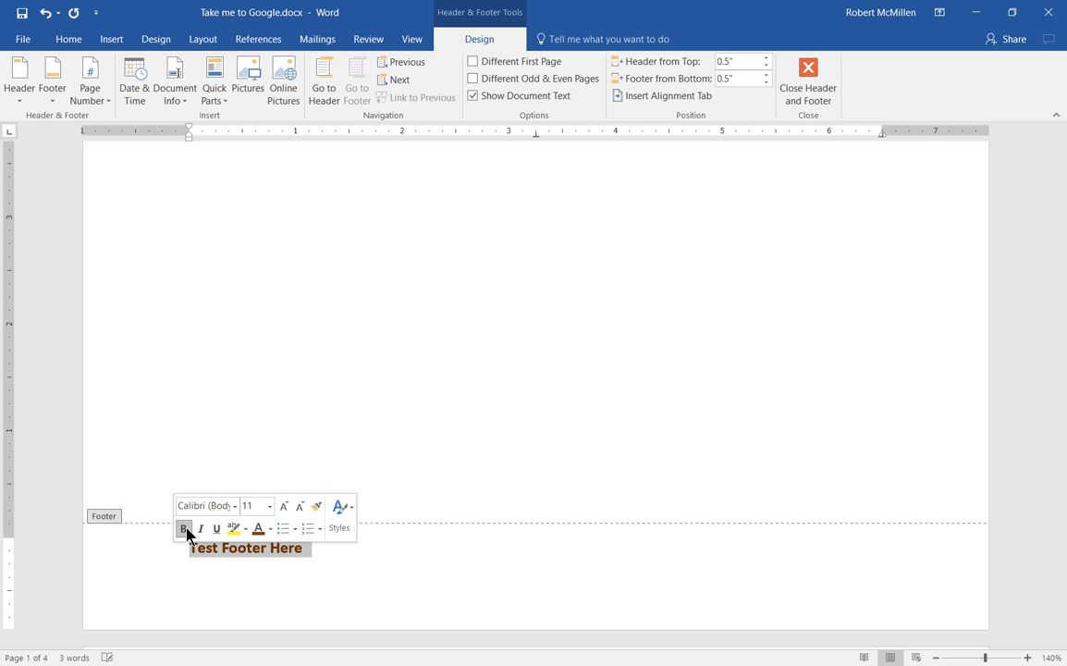
pyautogui.click(204, 504)
pyautogui.write('Bauhaus 93')
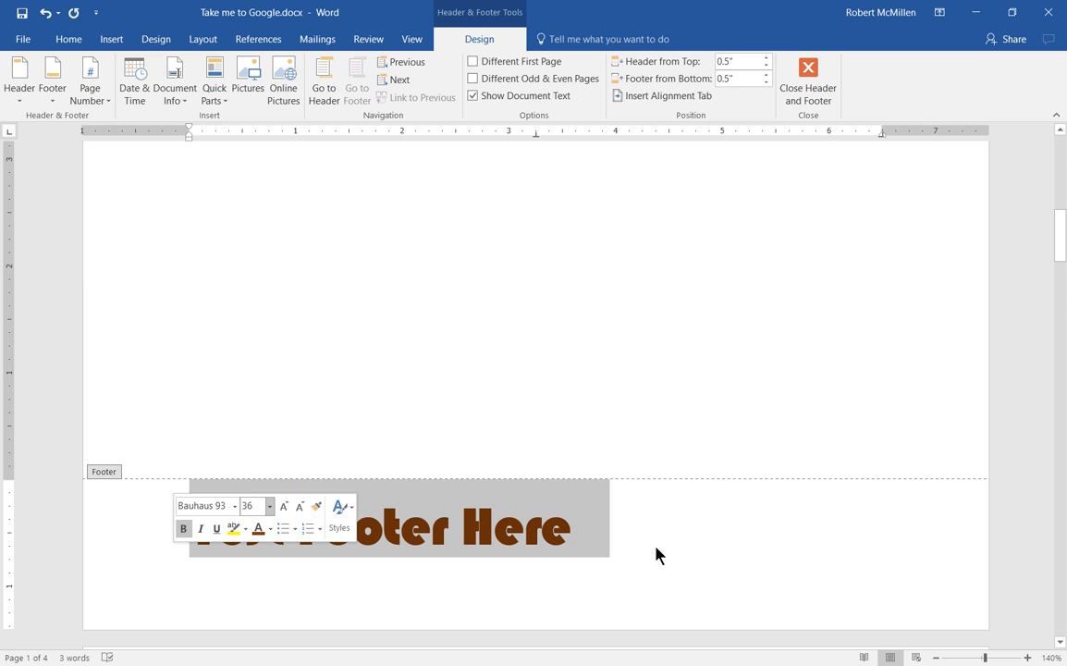
# - Clear the footer's formatting and apply the Intense Quote style instead
pyautogui.click(340, 514)
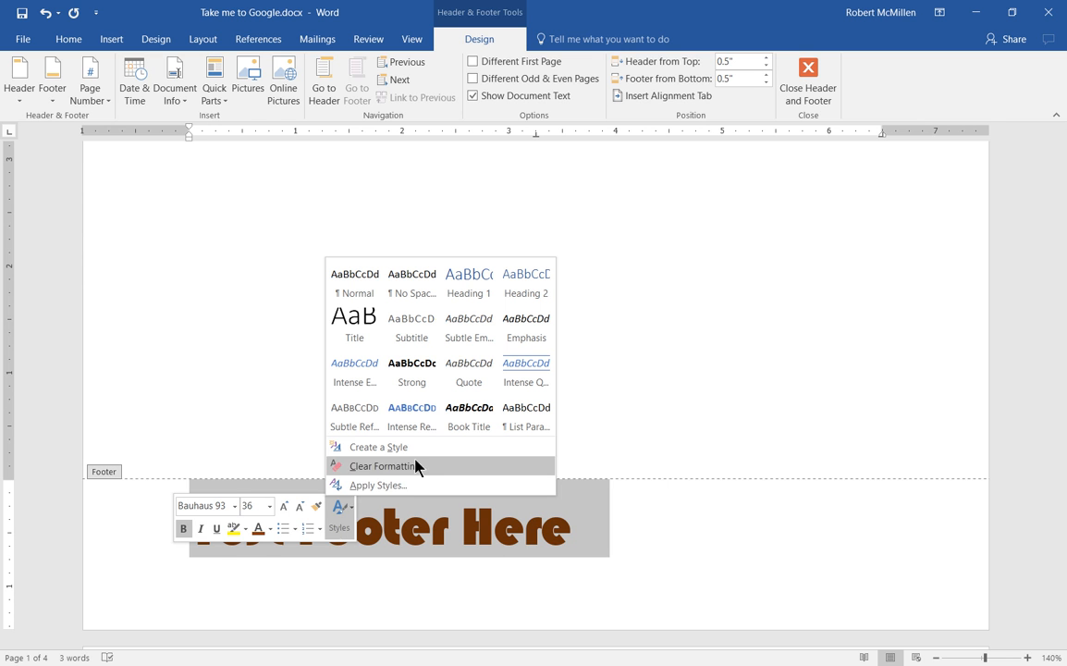
pyautogui.click(381, 466)
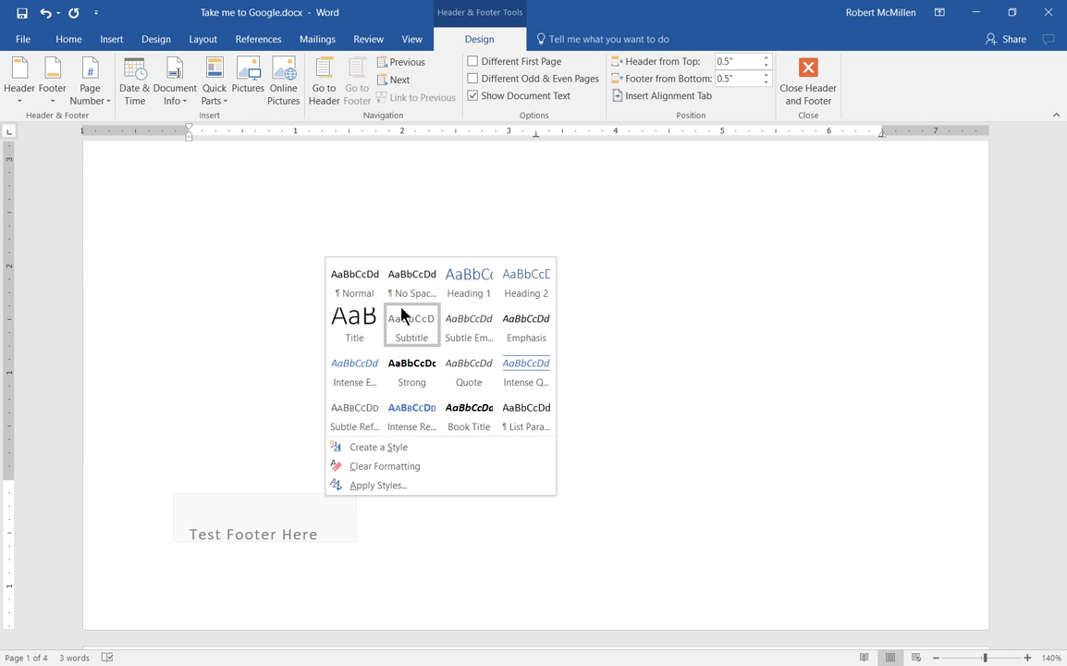
pyautogui.click(353, 416)
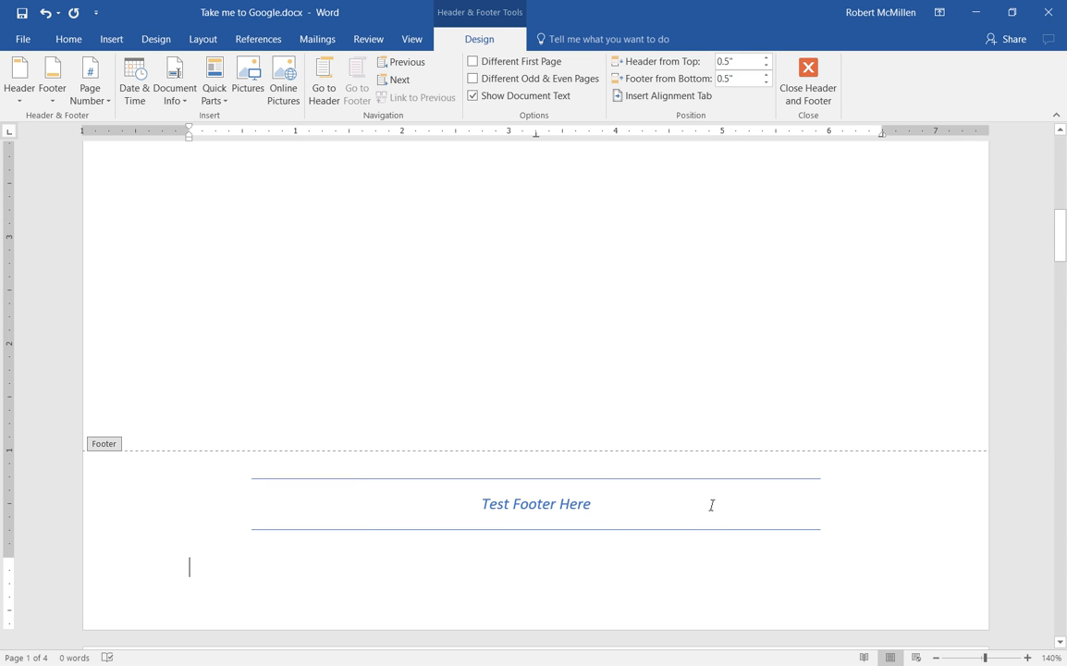
pyautogui.moveTo(754, 325)
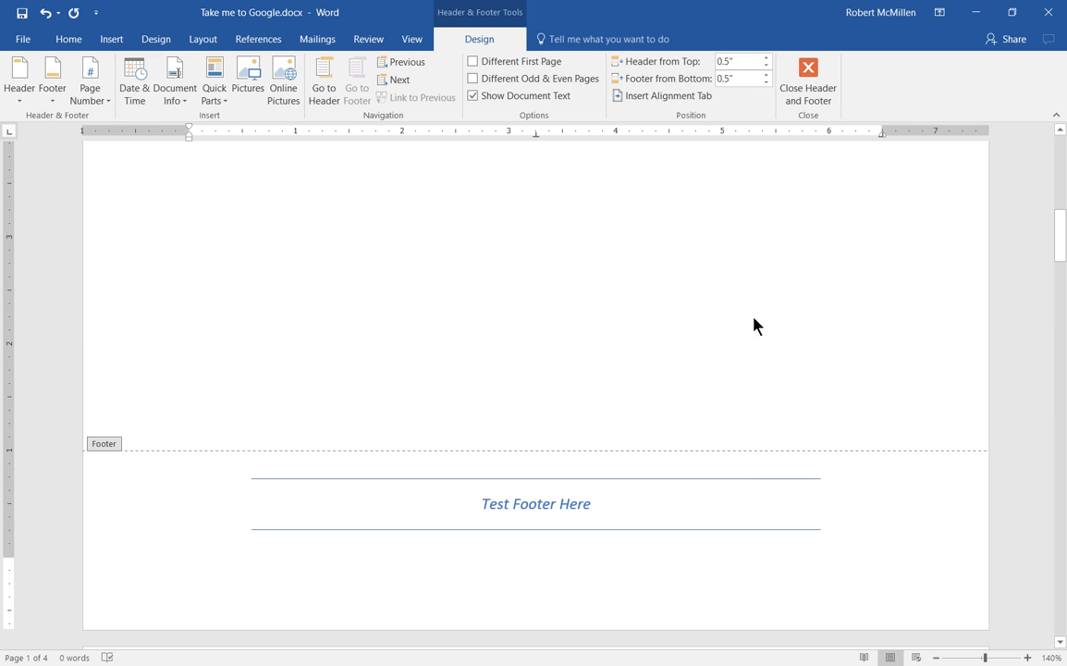
pyautogui.moveTo(712, 268)
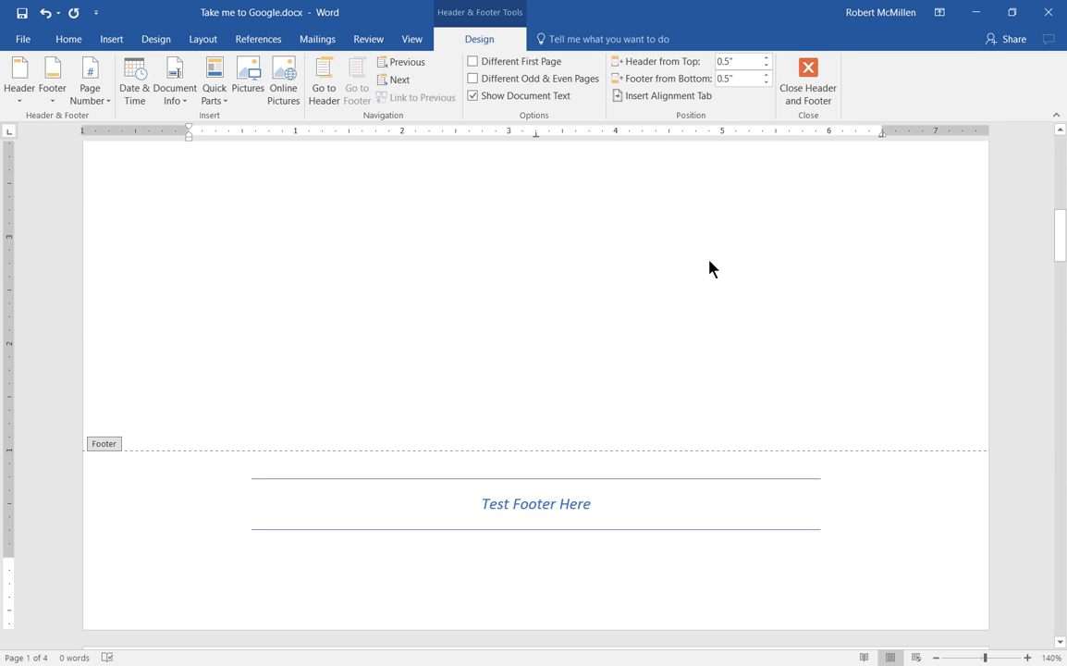
# - Close footer editing and return to the document body with the Footer options shown
pyautogui.click(806, 81)
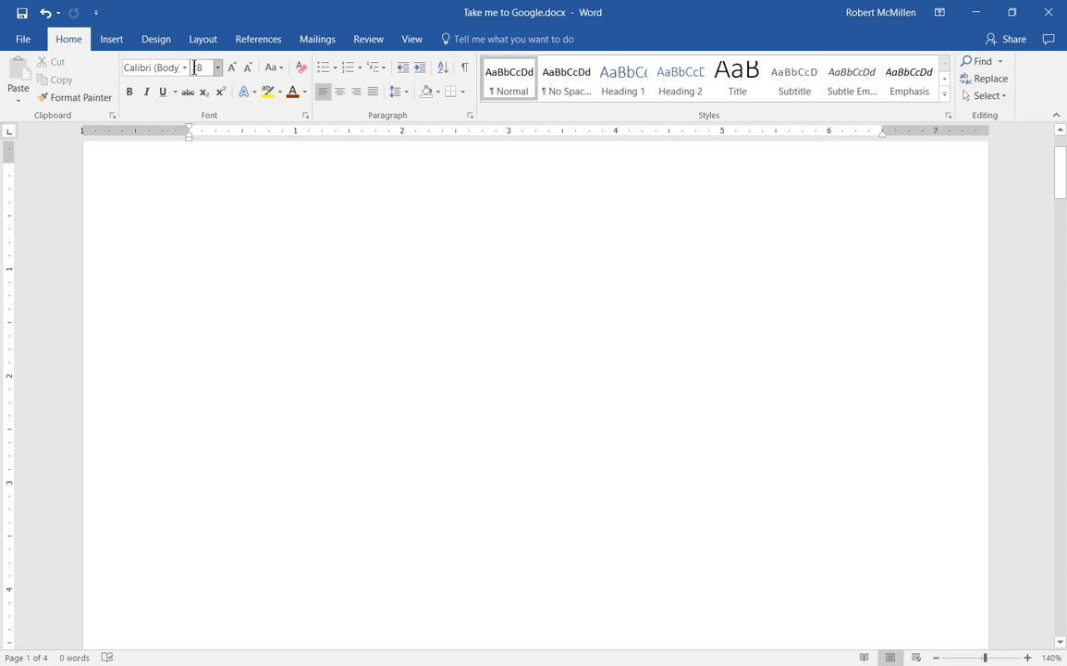
pyautogui.click(111, 39)
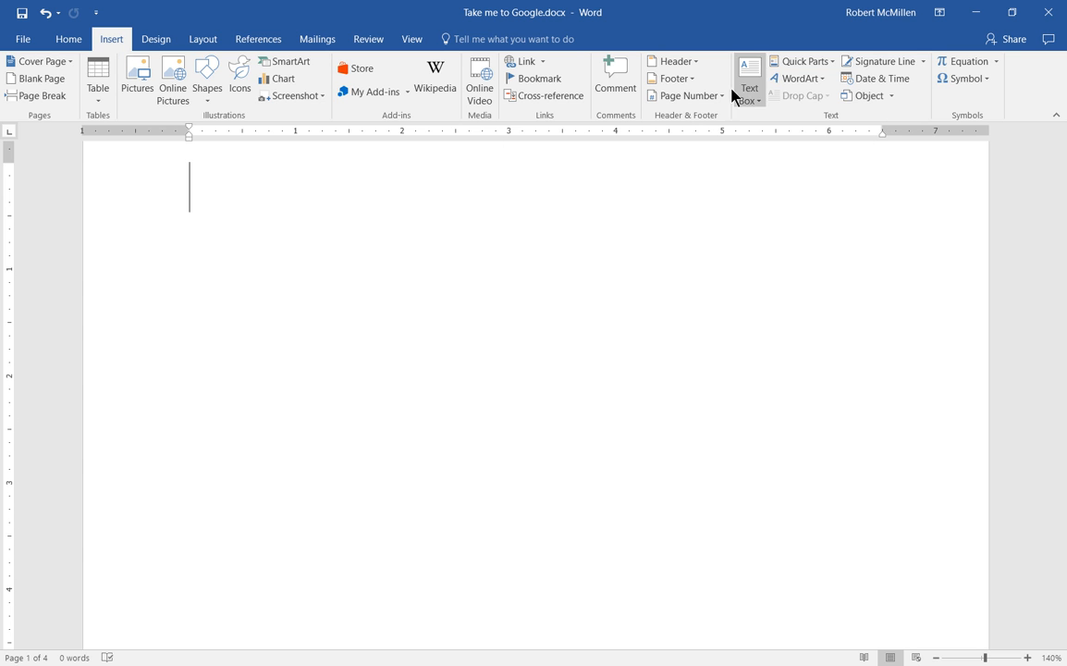
pyautogui.click(673, 78)
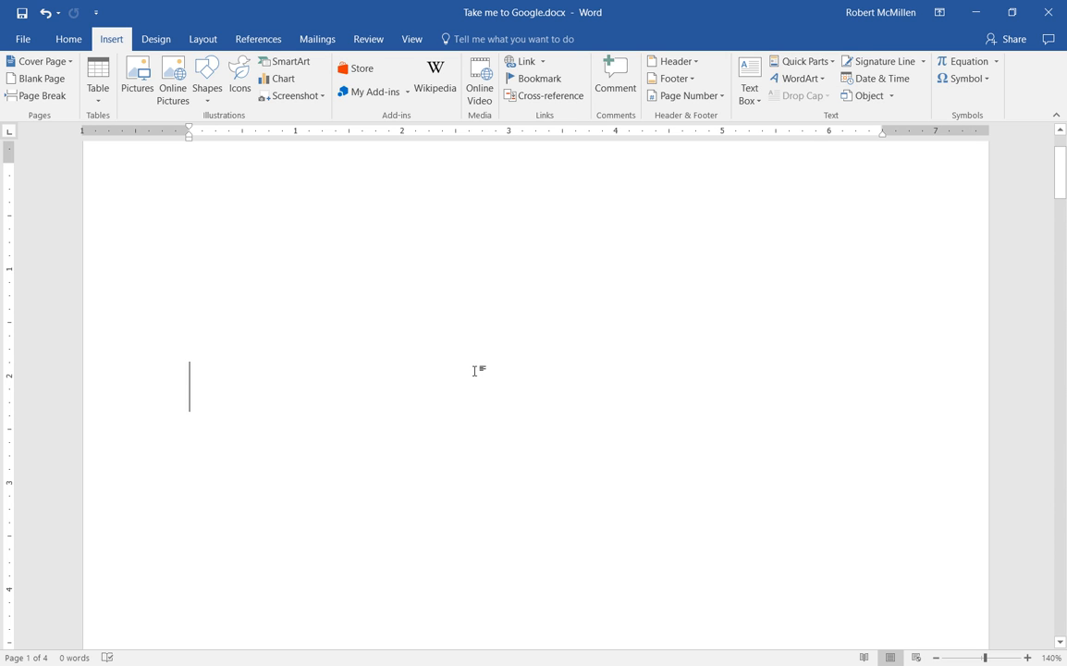
pyautogui.moveTo(642, 173)
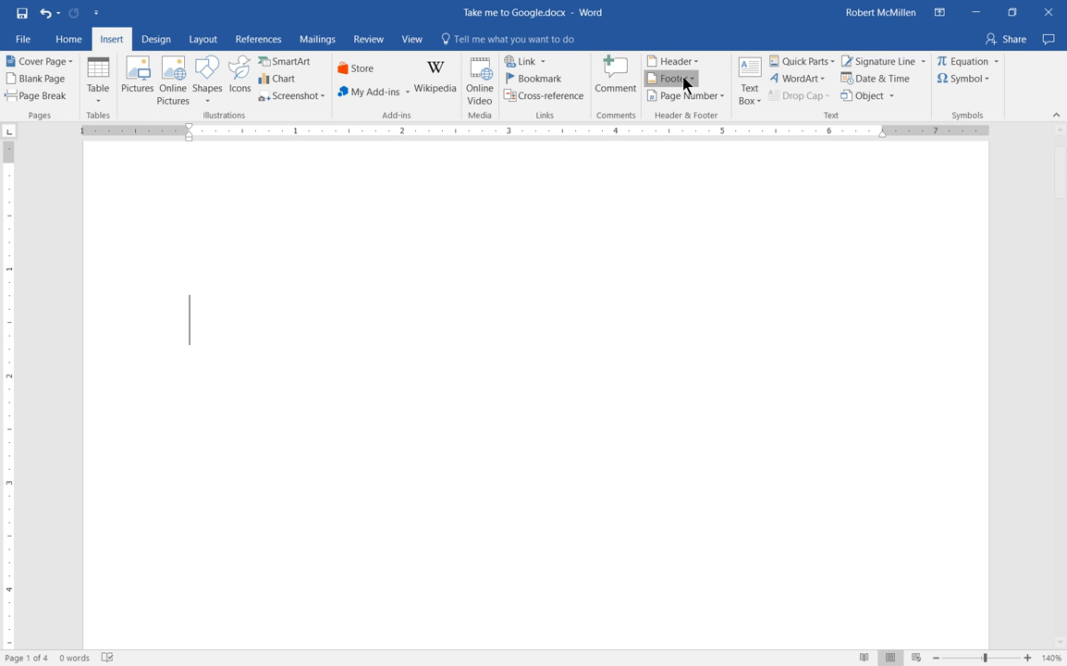
# - Remove the footer from the document with Remove Footer
pyautogui.click(670, 78)
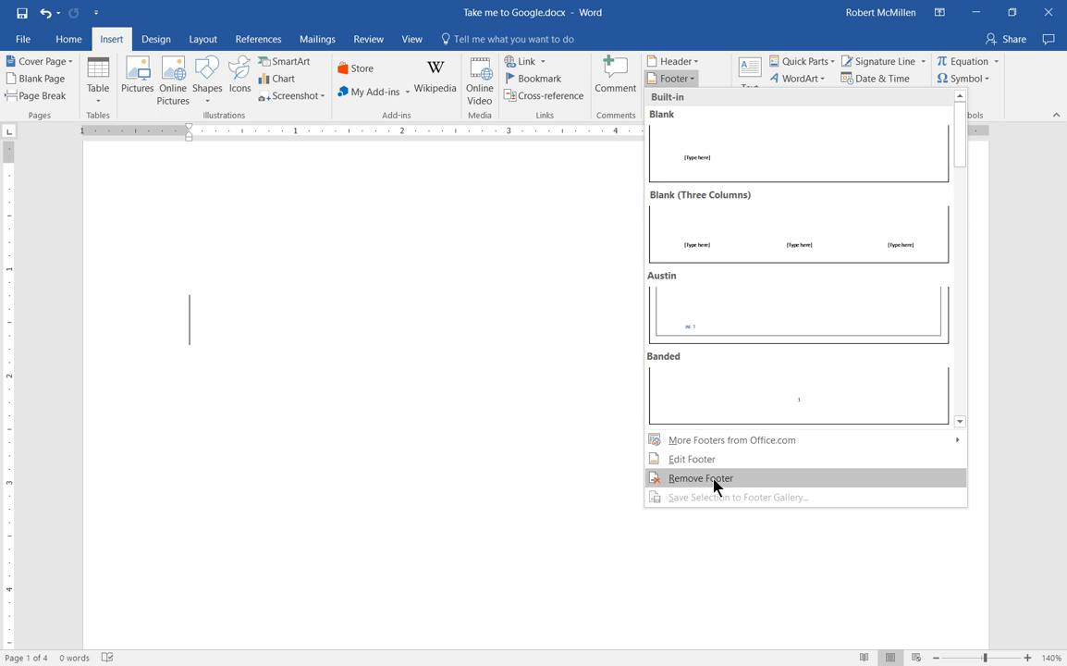
pyautogui.click(699, 477)
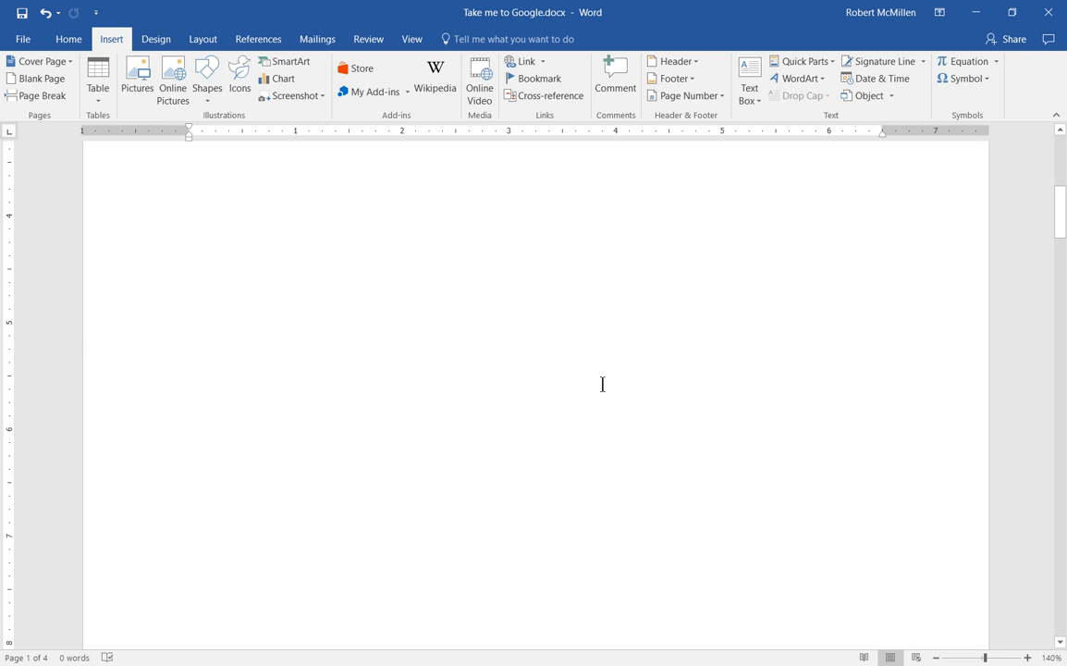